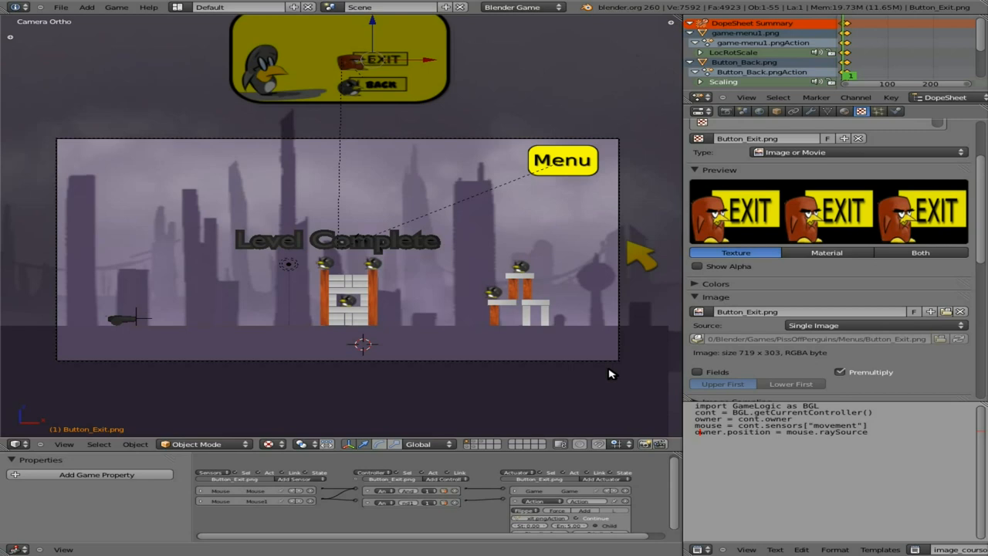
pyautogui.moveTo(439, 236)
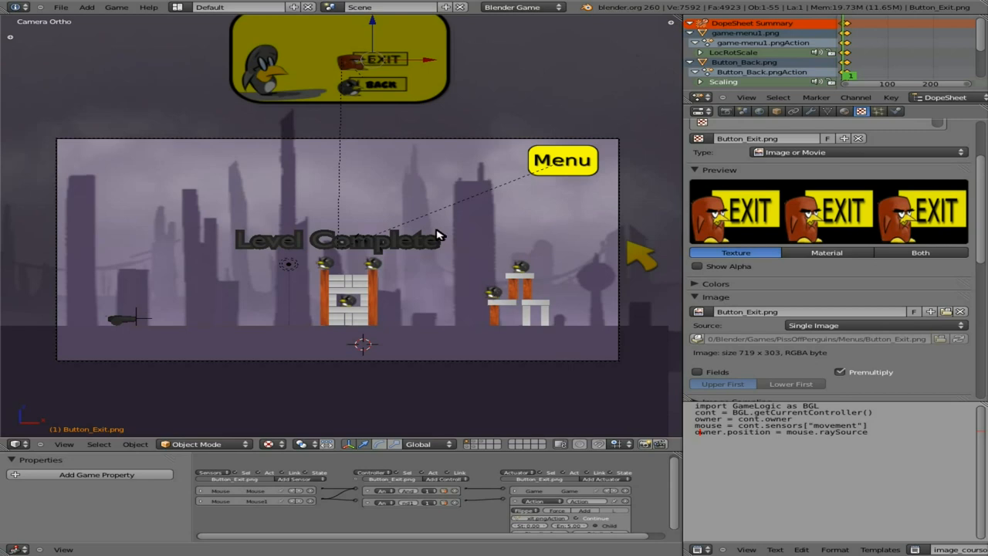
pyautogui.moveTo(243, 250)
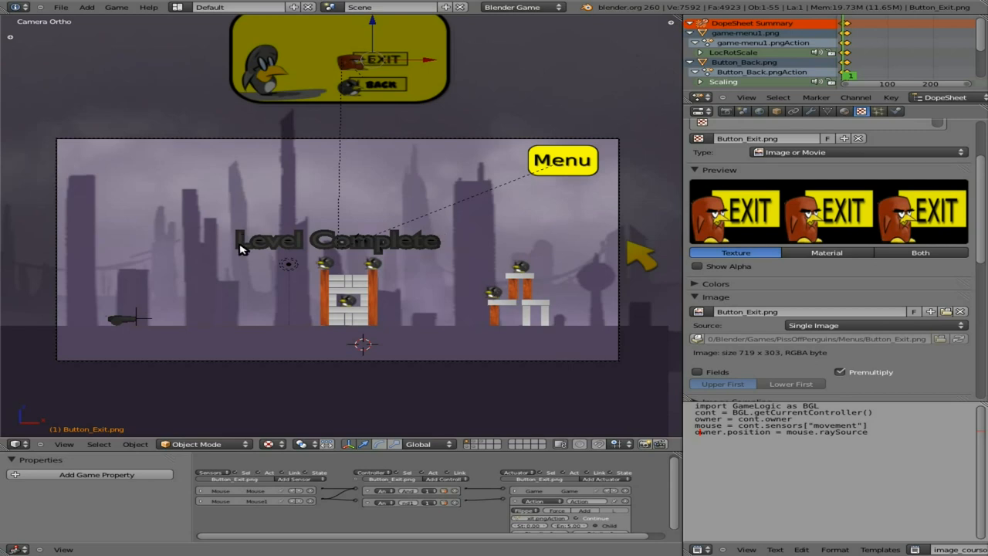
# - Zoom the 3D viewport around the towers while thinning the bad-tux birds to one
pyautogui.scroll(3)
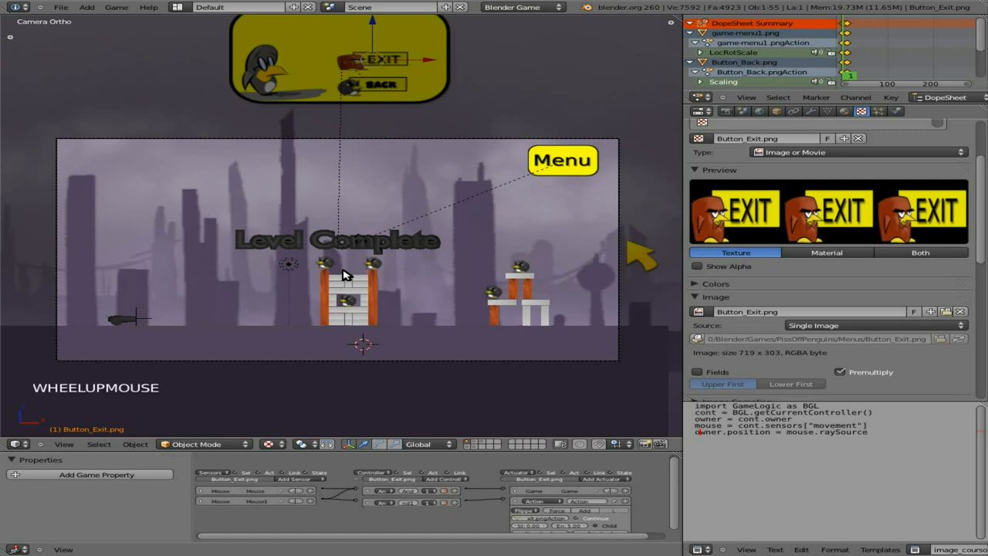
pyautogui.scroll(-3)
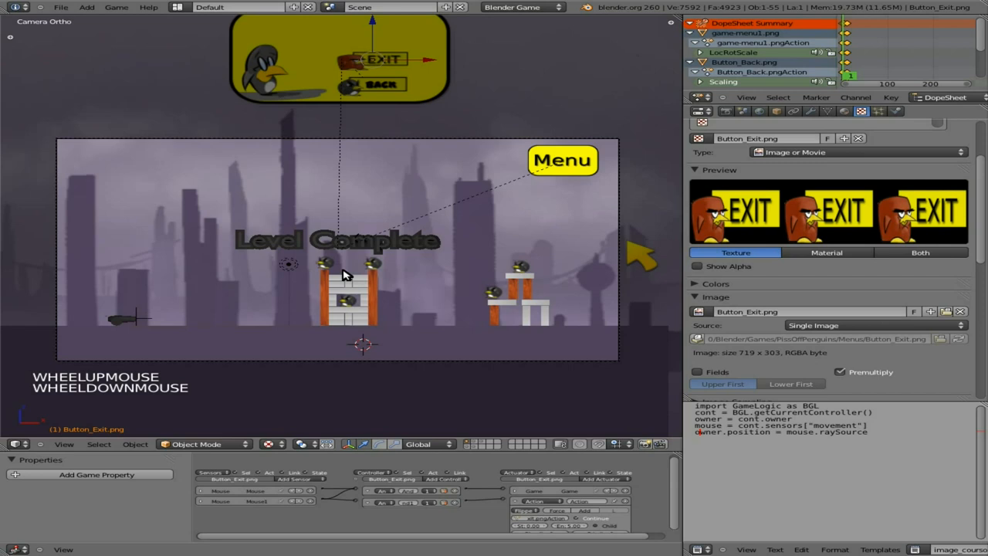
pyautogui.moveTo(119, 159)
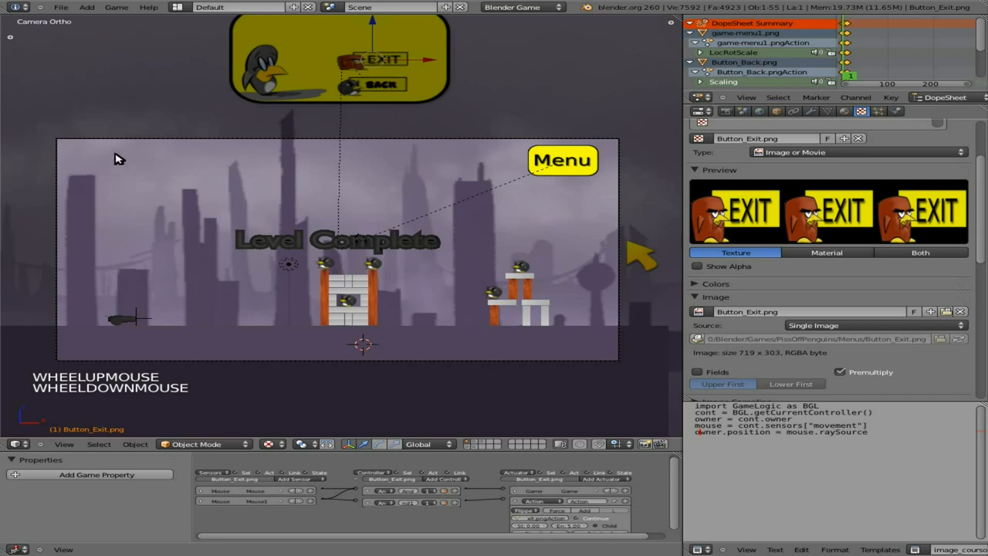
pyautogui.moveTo(216, 261)
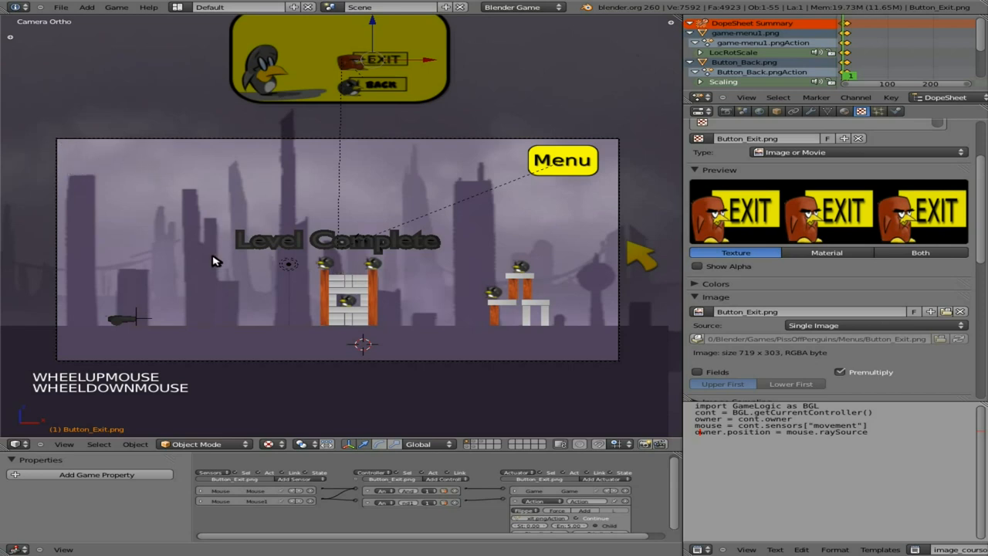
pyautogui.moveTo(351, 275)
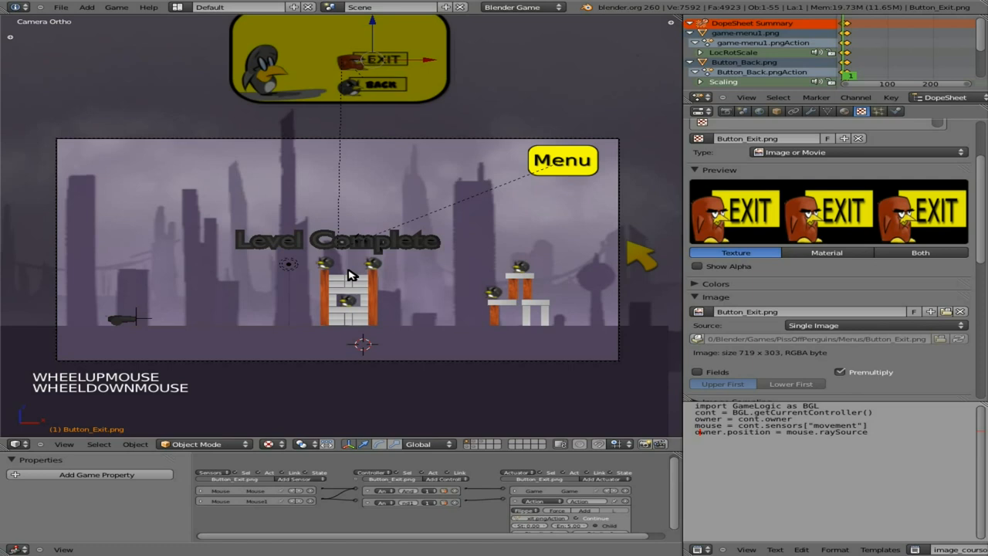
pyautogui.scroll(3)
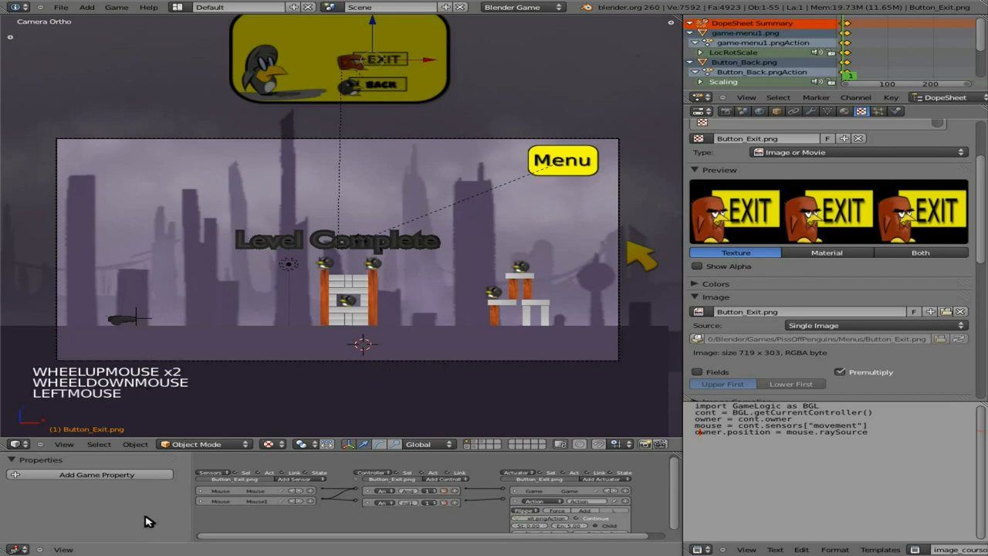
pyautogui.moveTo(274, 342)
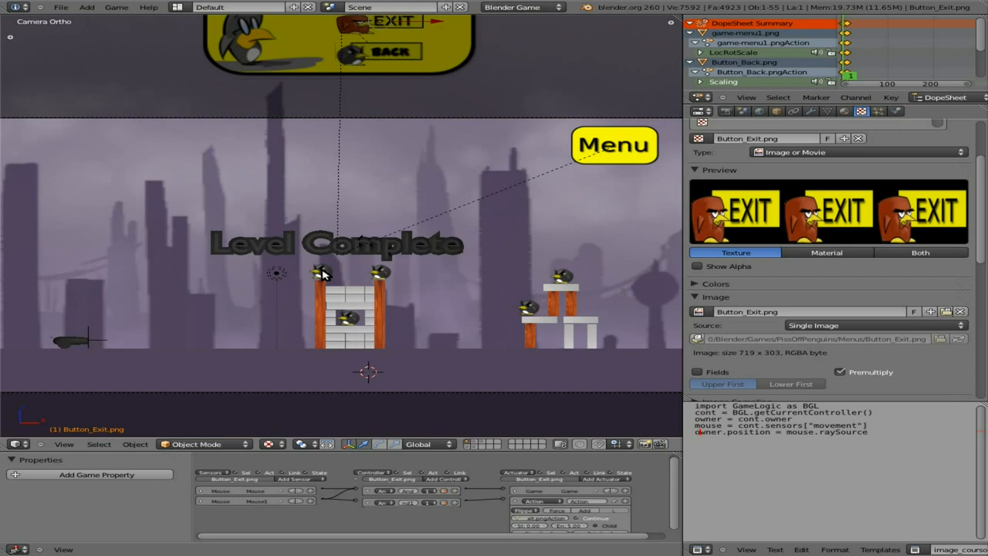
pyautogui.moveTo(324, 276)
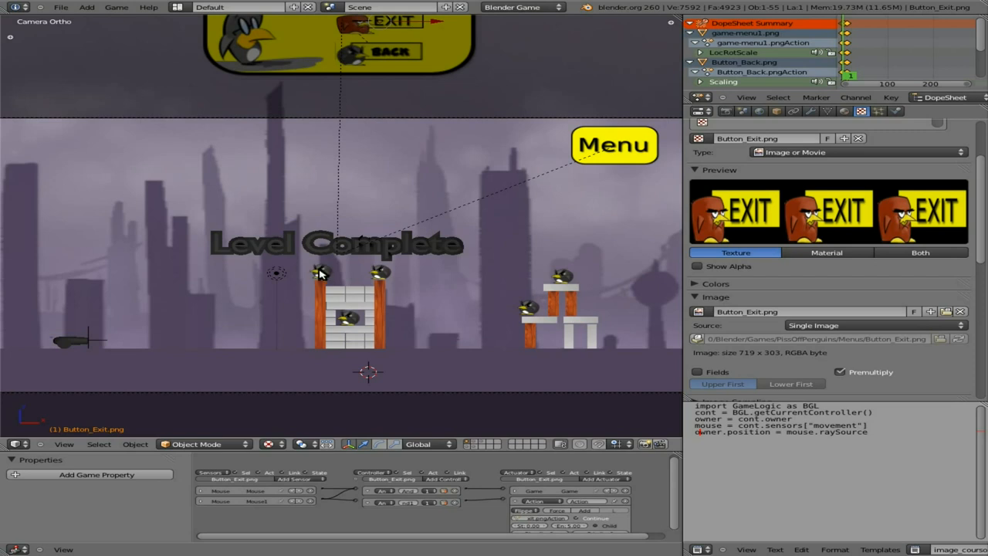
pyautogui.moveTo(540, 310)
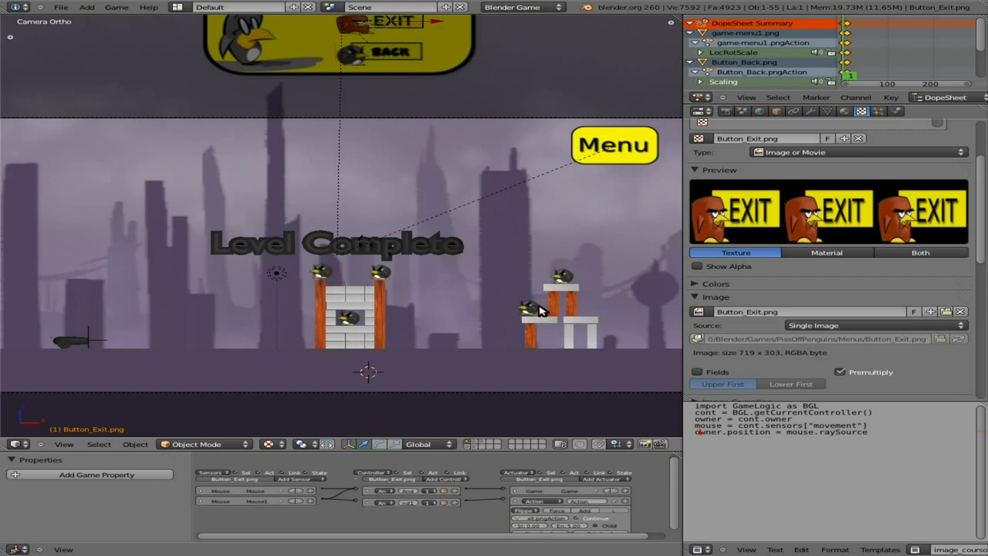
pyautogui.moveTo(488, 308)
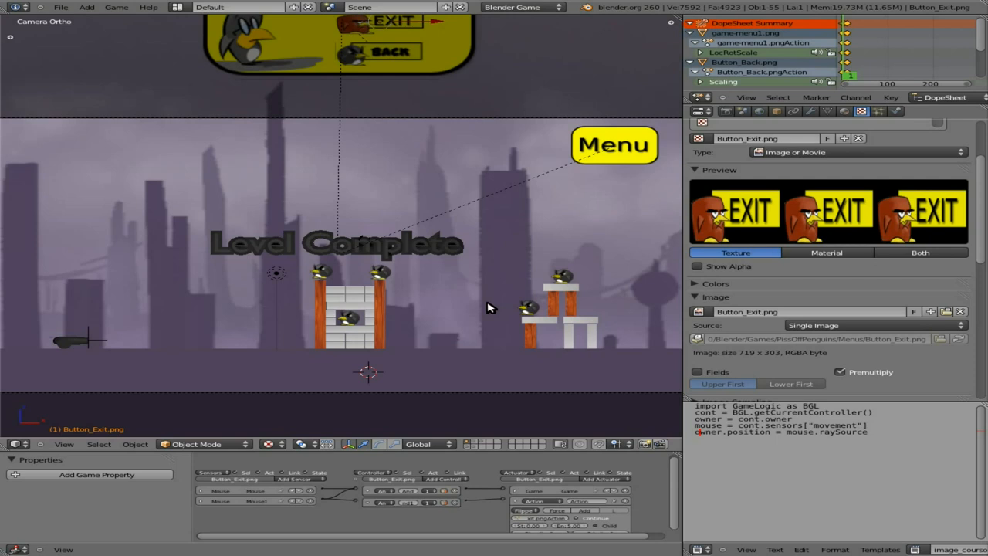
pyautogui.moveTo(465, 301)
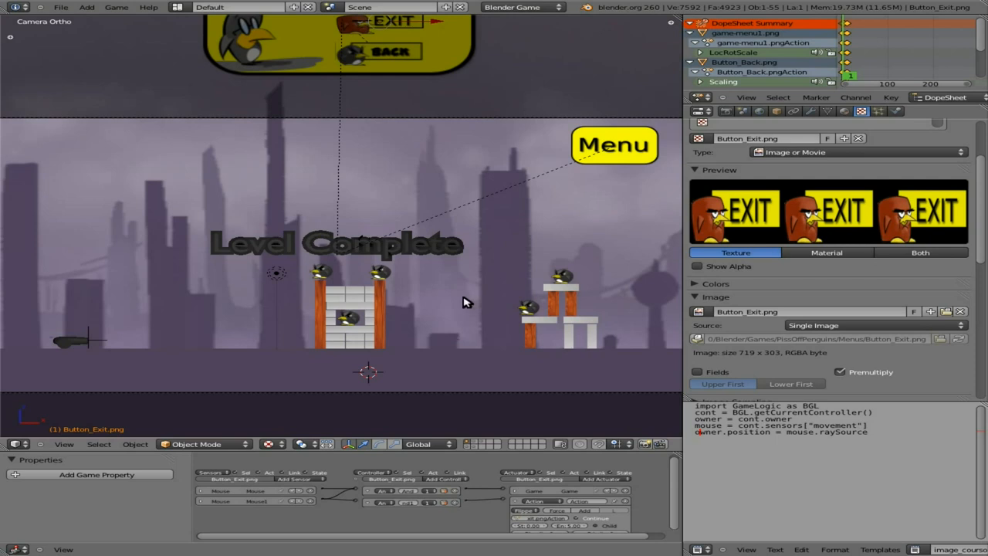
pyautogui.moveTo(347, 272)
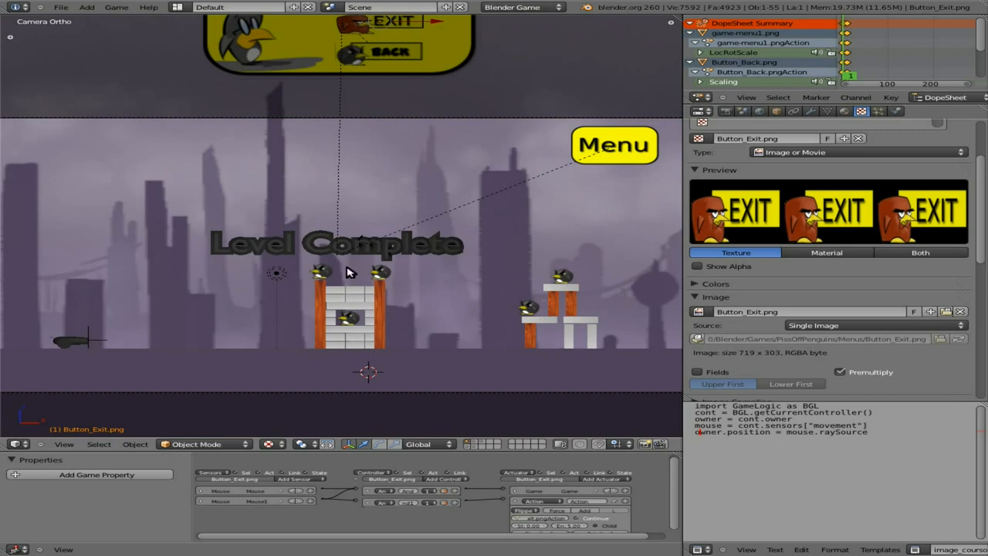
pyautogui.moveTo(312, 283)
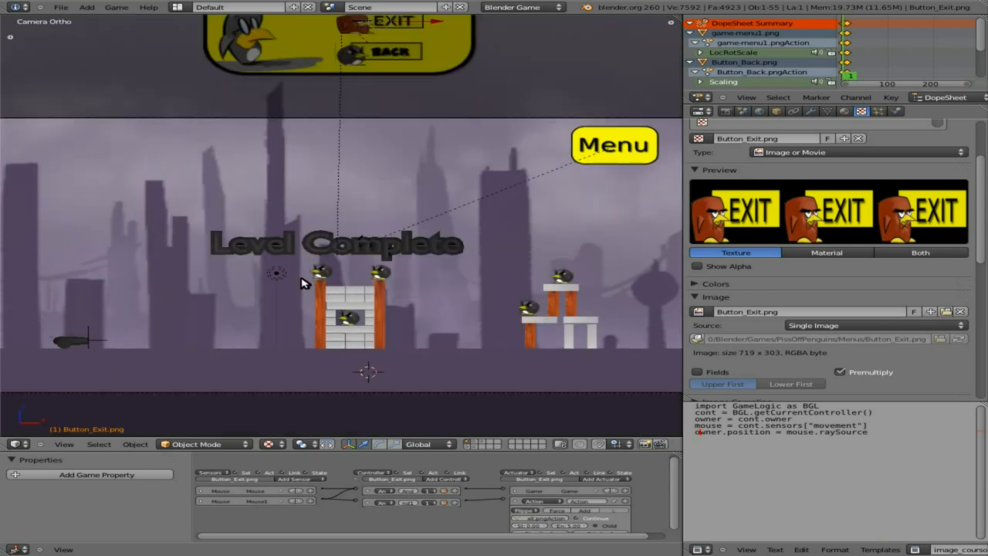
pyautogui.moveTo(322, 276)
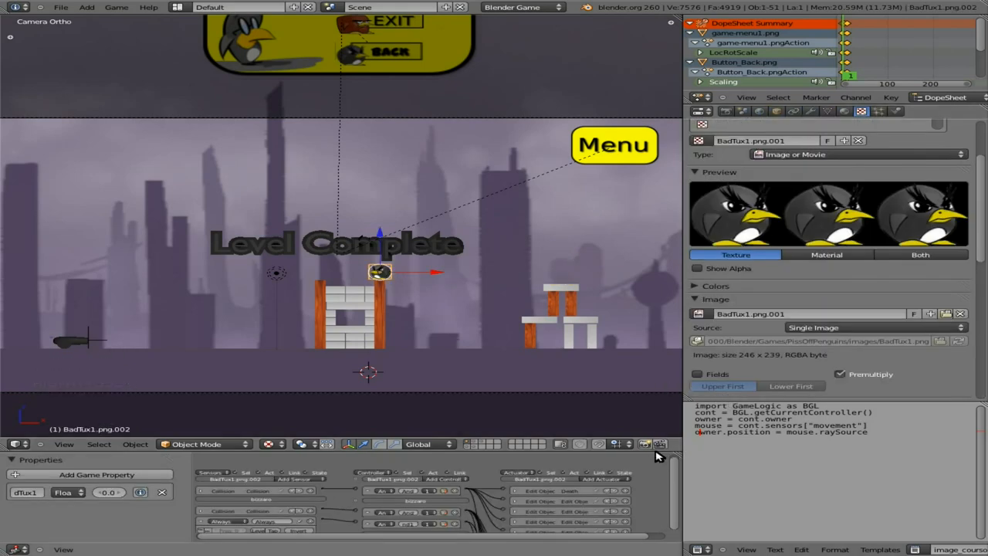
pyautogui.moveTo(146, 348)
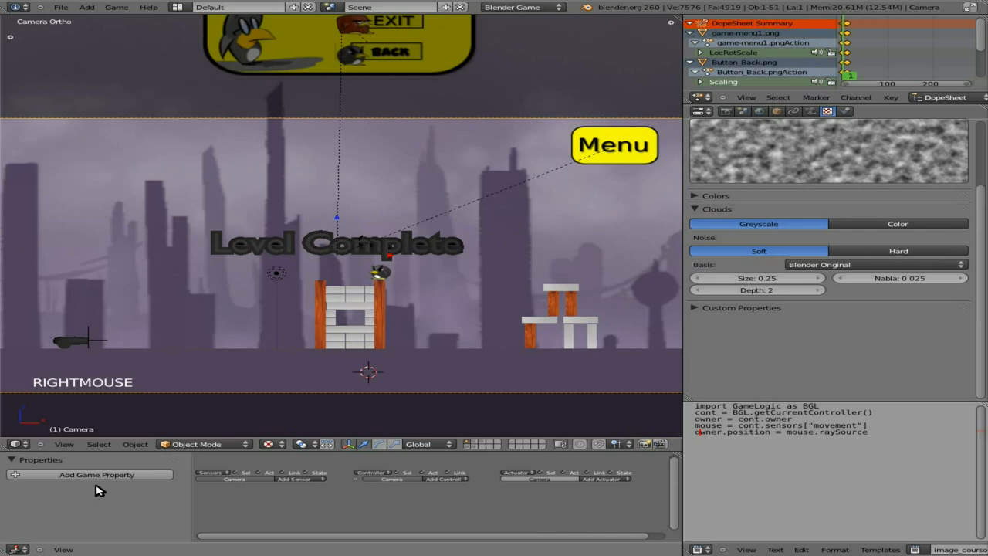
pyautogui.moveTo(97, 474)
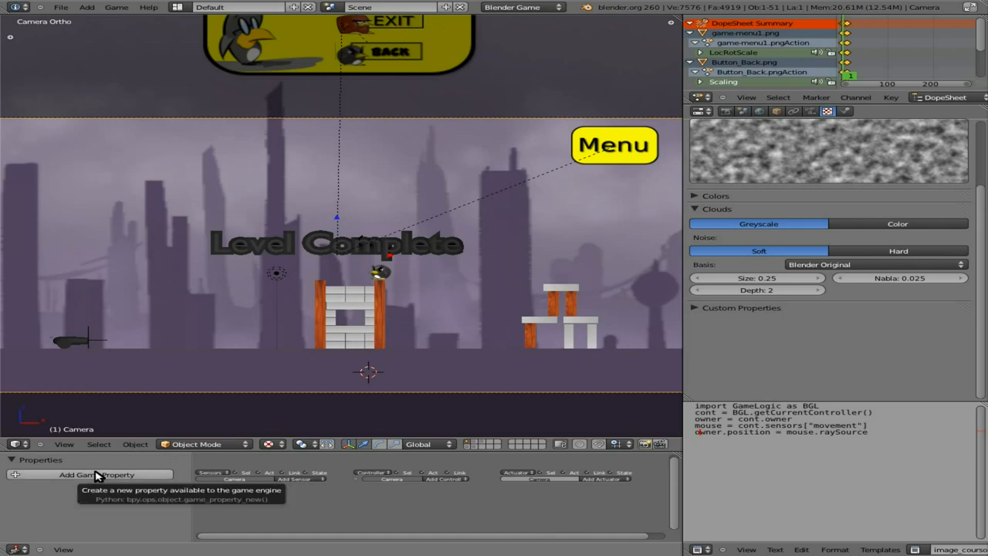
pyautogui.moveTo(105, 342)
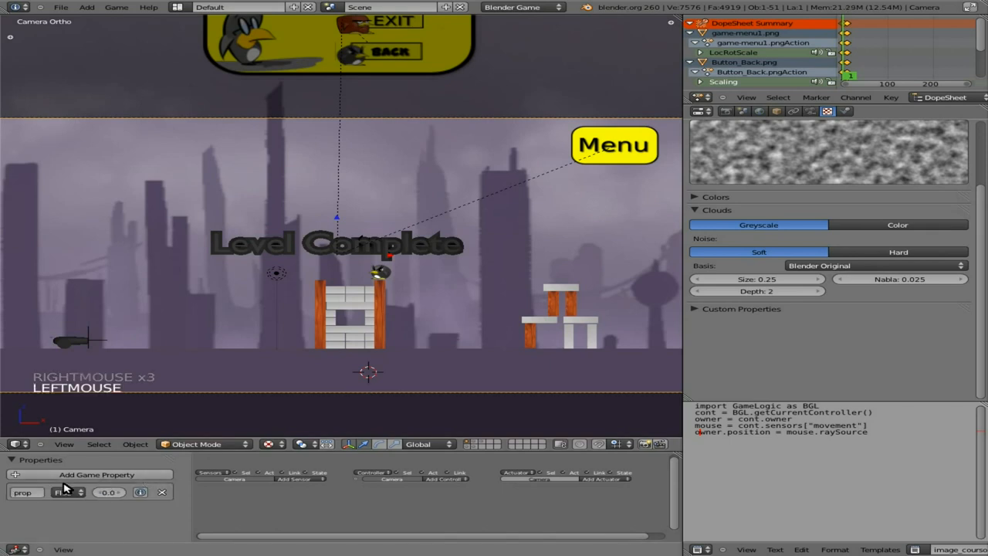
# - Make the camera's new game property an Integer named 'score' shown in debug
pyautogui.click(65, 492)
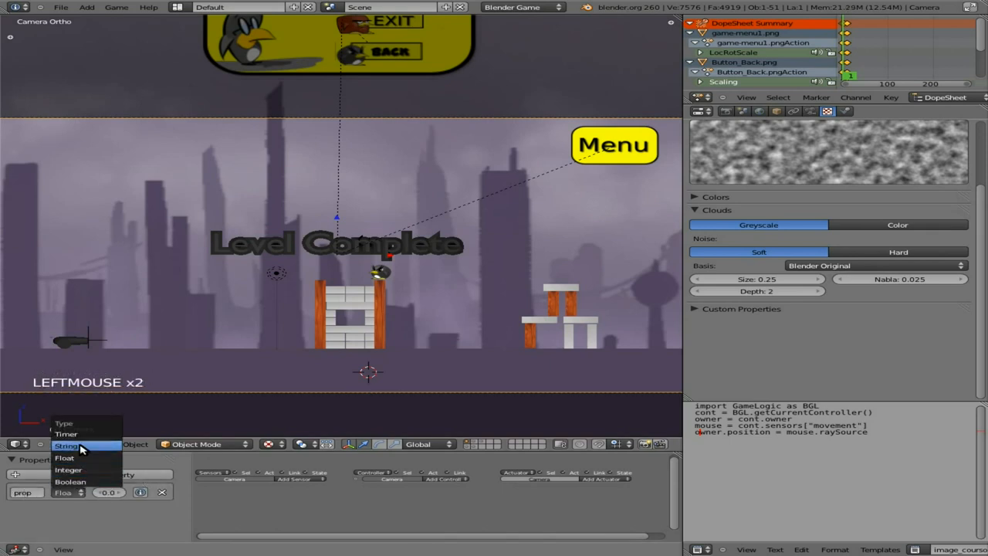
pyautogui.click(68, 469)
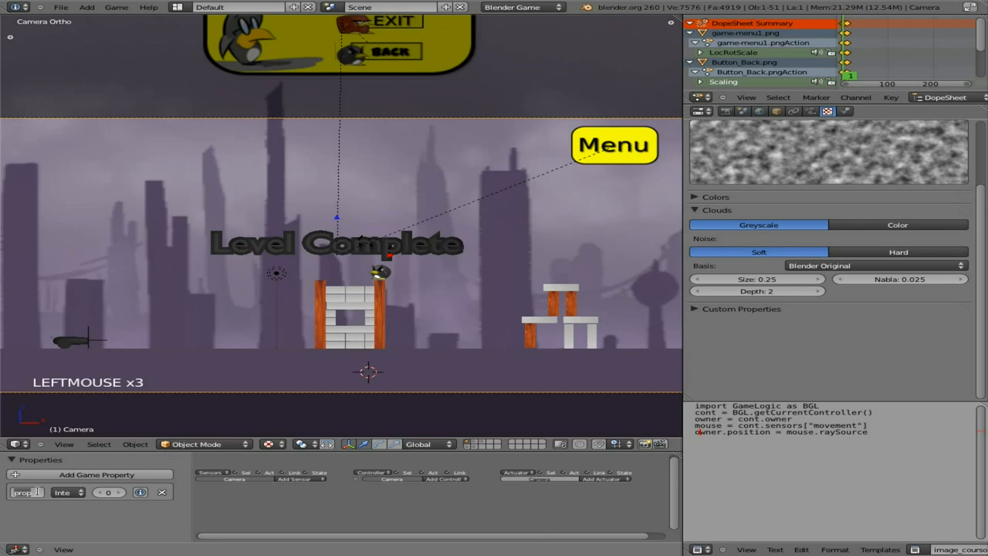
pyautogui.write('score')
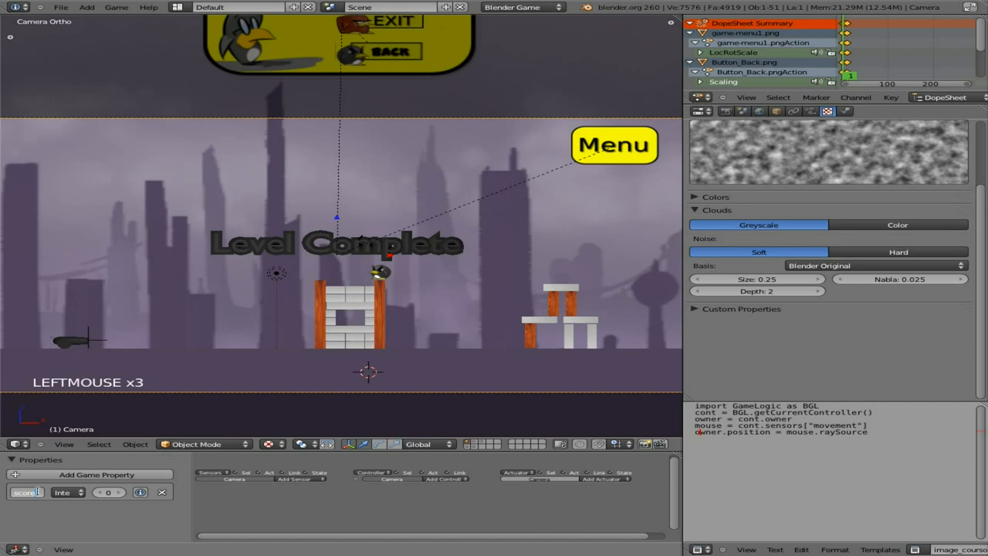
pyautogui.click(141, 493)
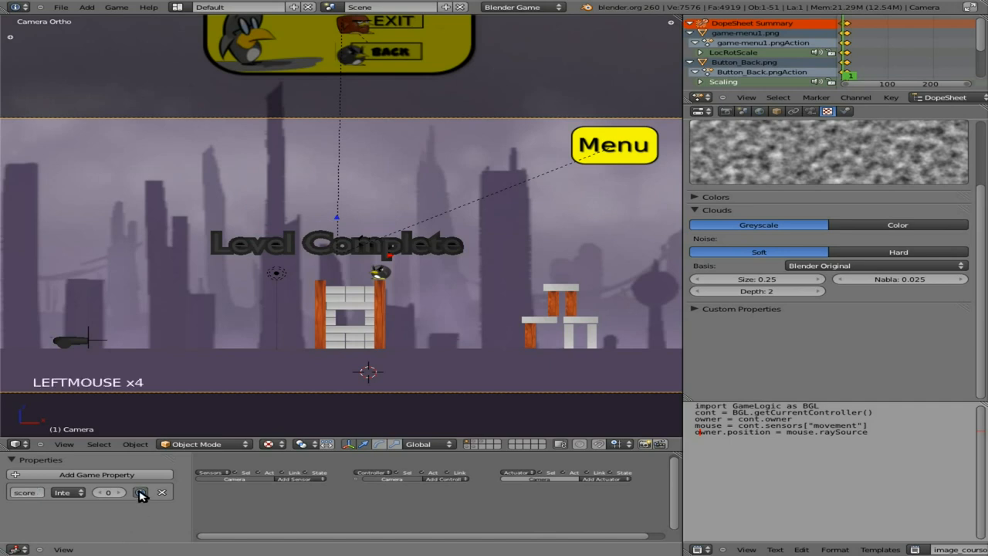
pyautogui.moveTo(151, 514)
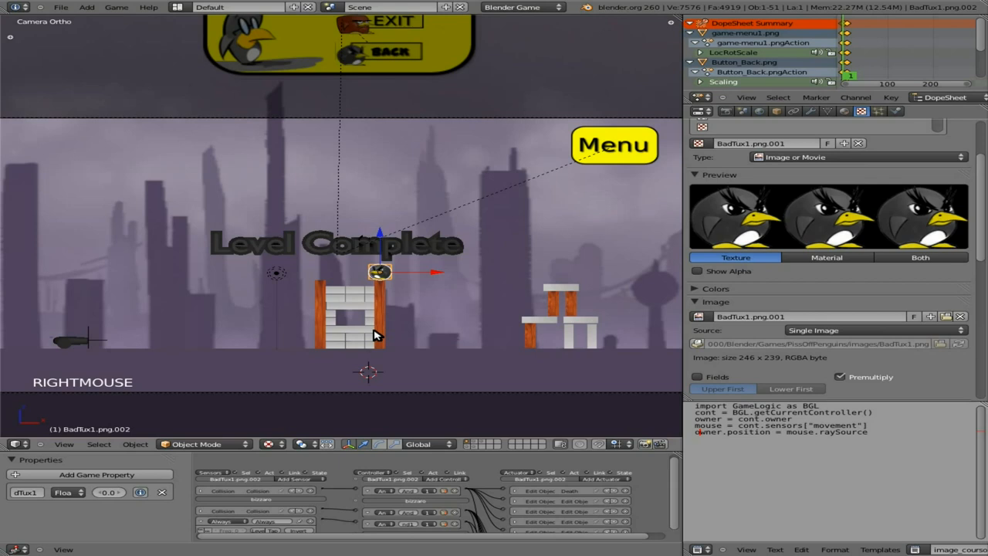
# - Scroll the Logic Editor to see the bird's bricks beside the camera's score property
pyautogui.scroll(-3)
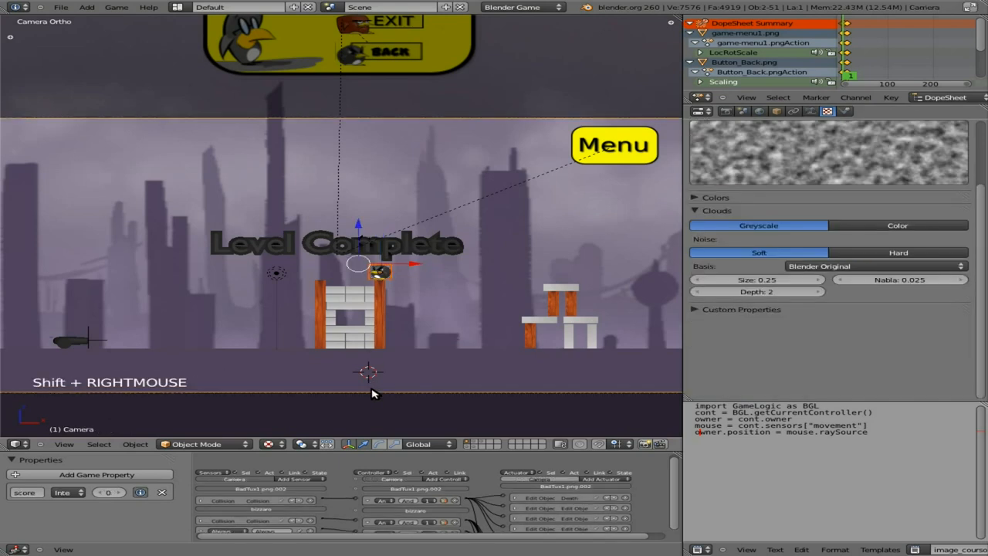
pyautogui.moveTo(468, 481)
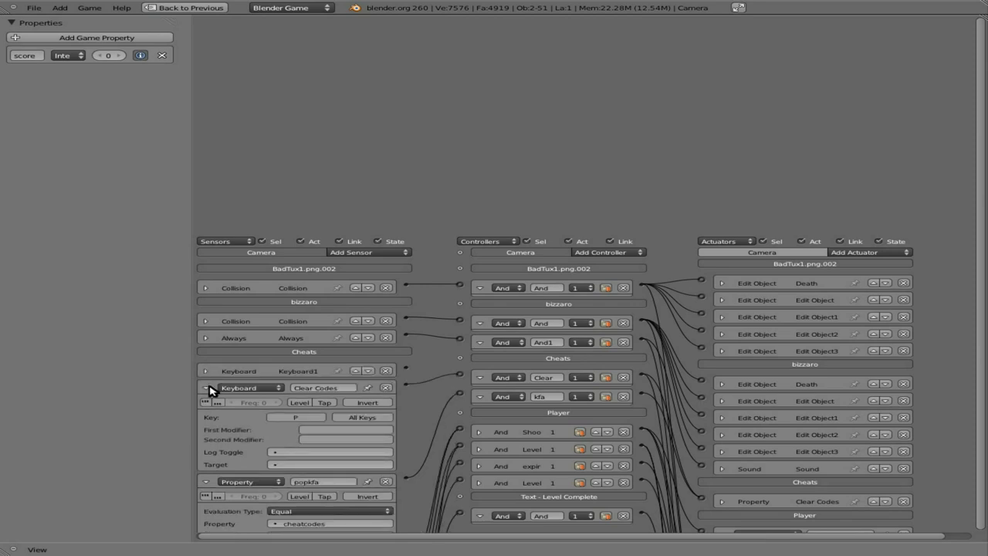
# - Collapse the Clear Codes sensor, Shoot Tux and Death actuators, then select the Player empty
pyautogui.click(205, 387)
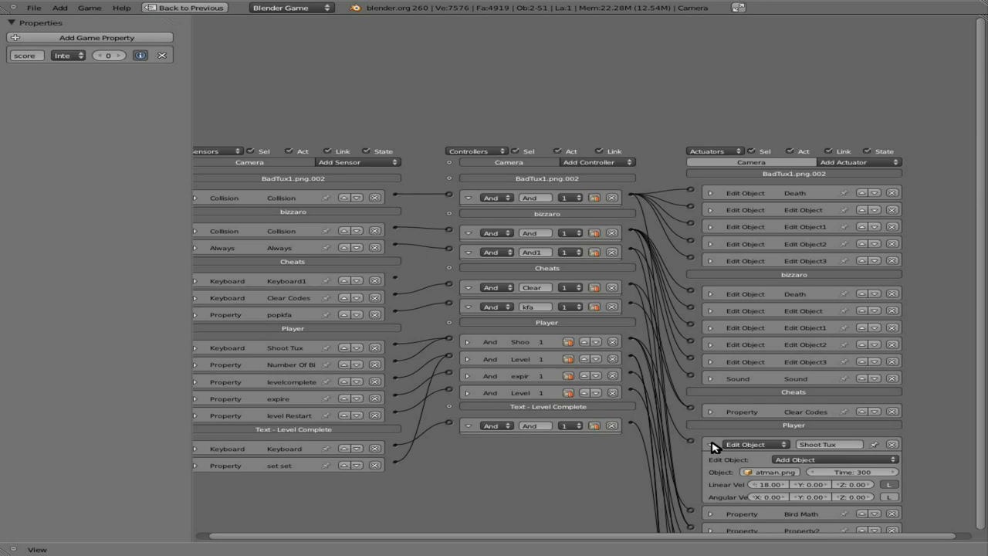
pyautogui.click(708, 444)
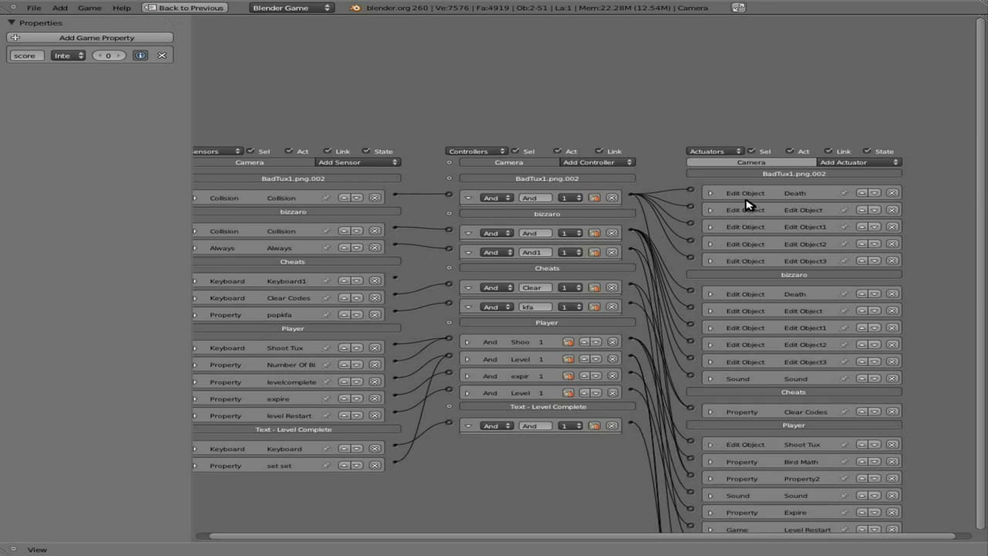
pyautogui.moveTo(784, 195)
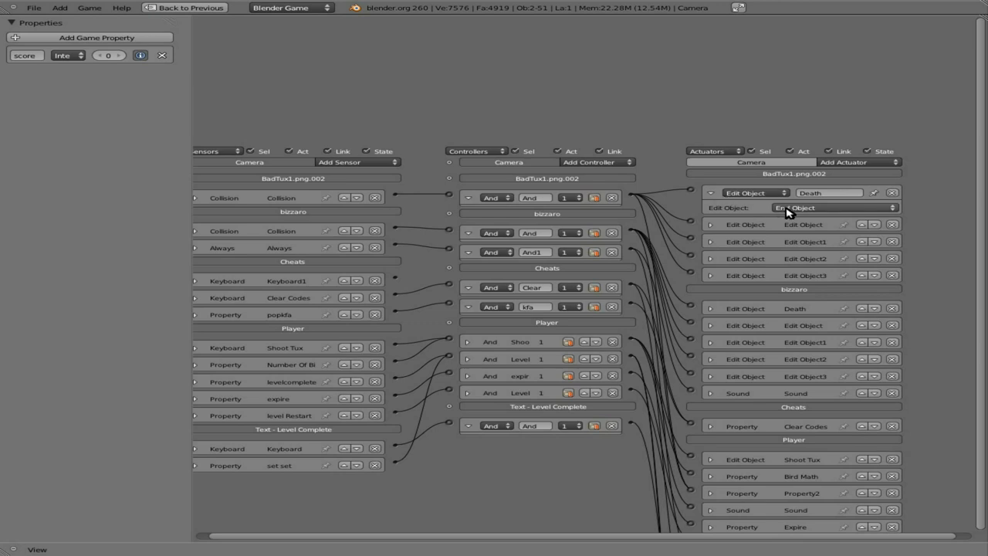
pyautogui.moveTo(709, 198)
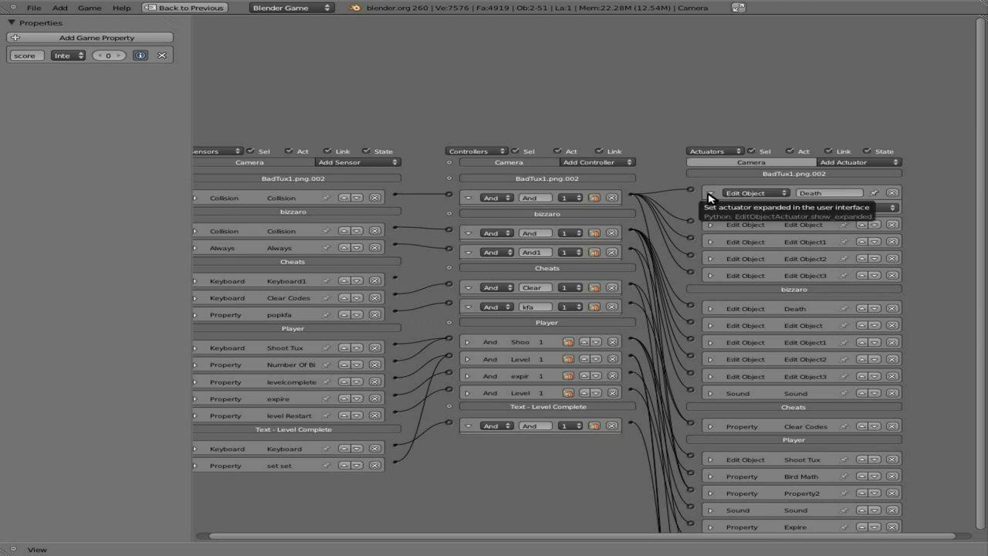
pyautogui.click(709, 193)
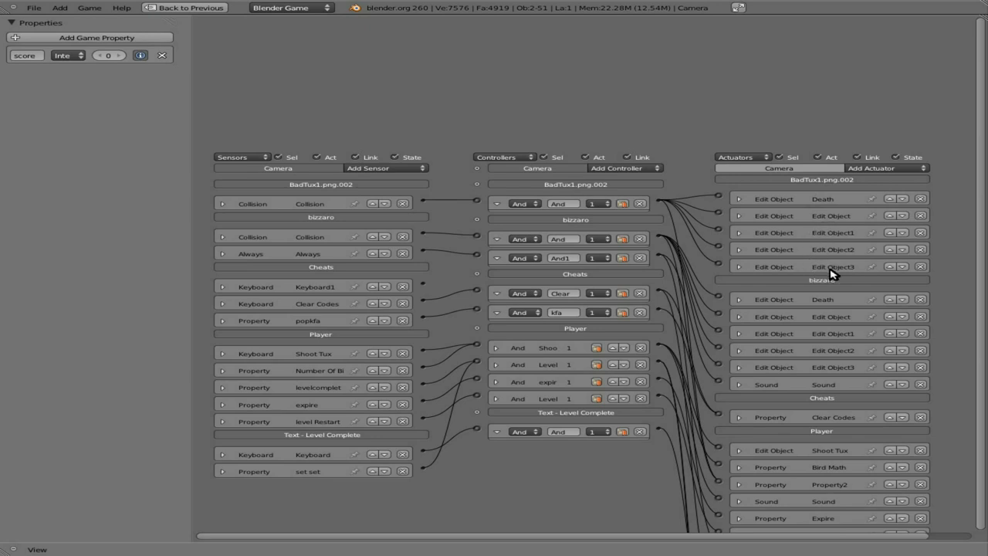
pyautogui.moveTo(870, 169)
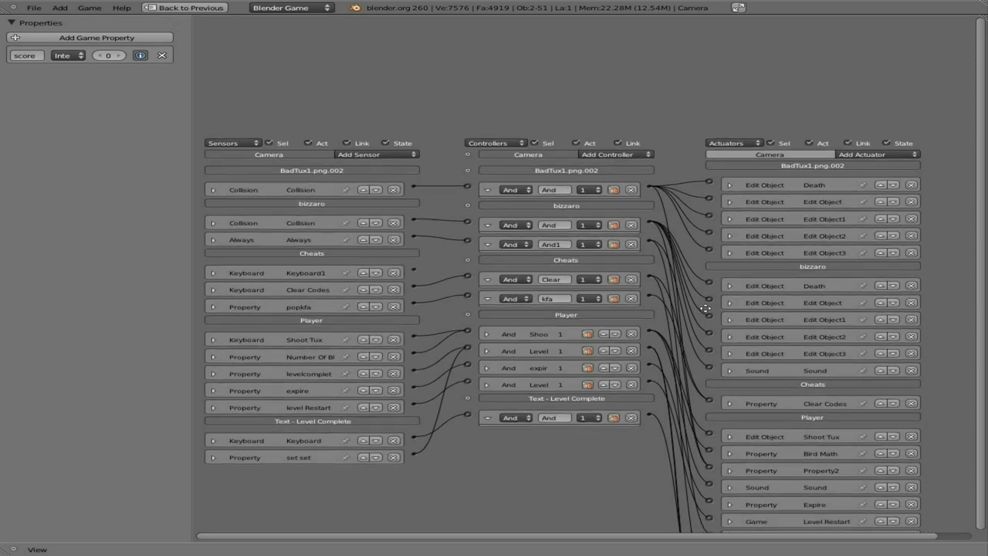
pyautogui.scroll(-3)
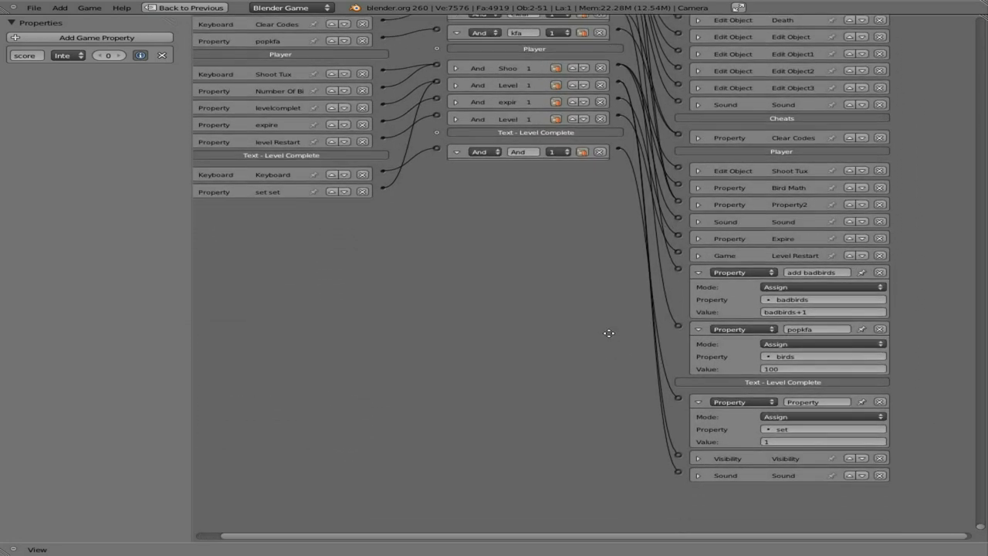
pyautogui.moveTo(610, 337)
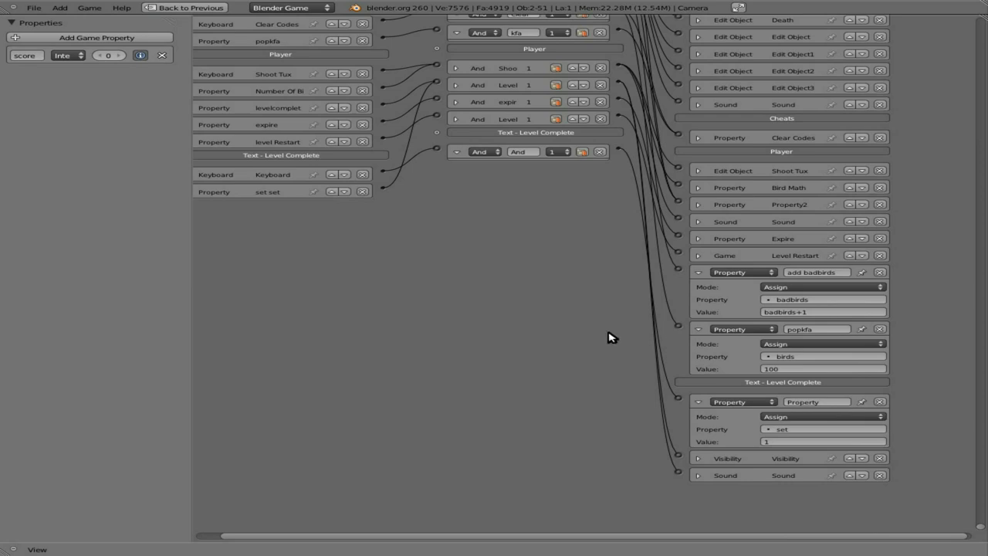
pyautogui.moveTo(623, 250)
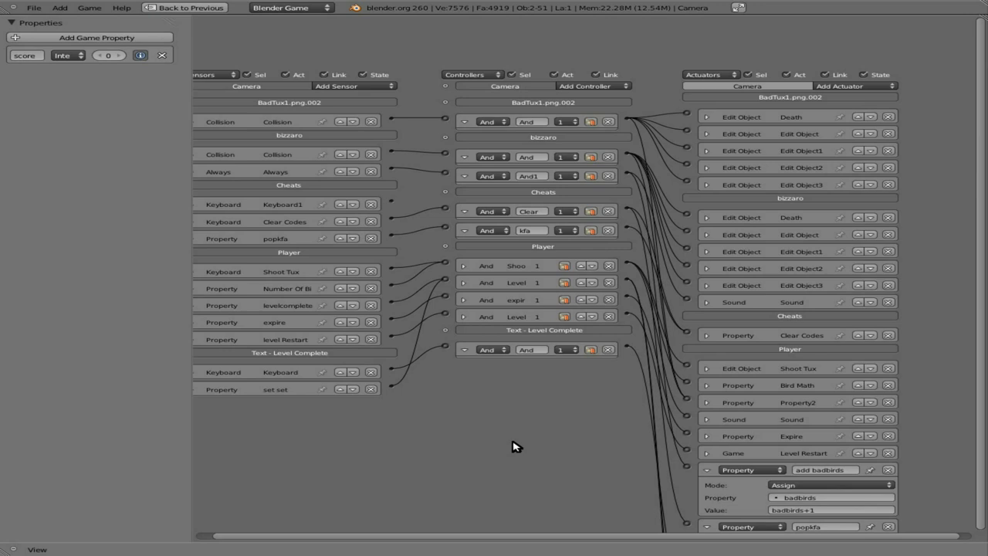
pyautogui.moveTo(179, 237)
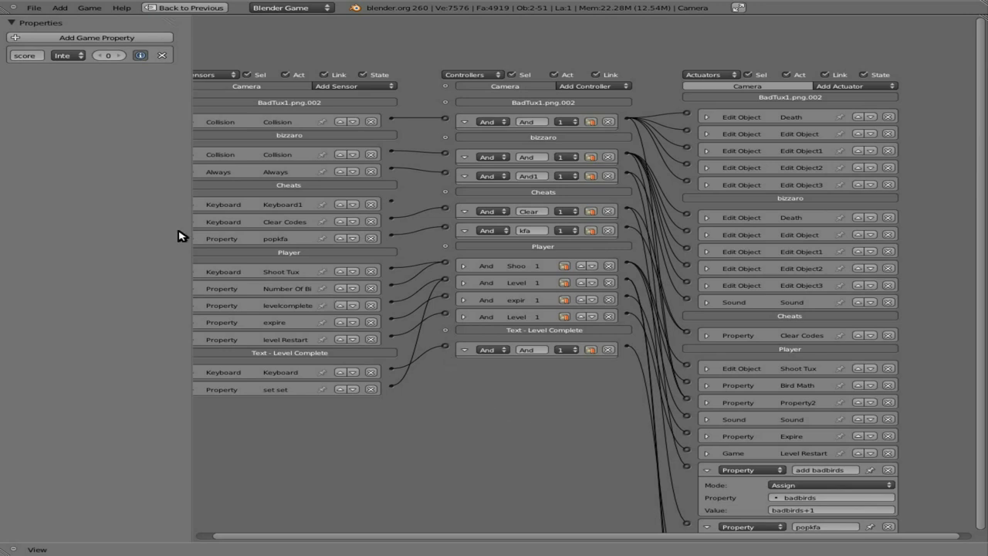
pyautogui.click(161, 55)
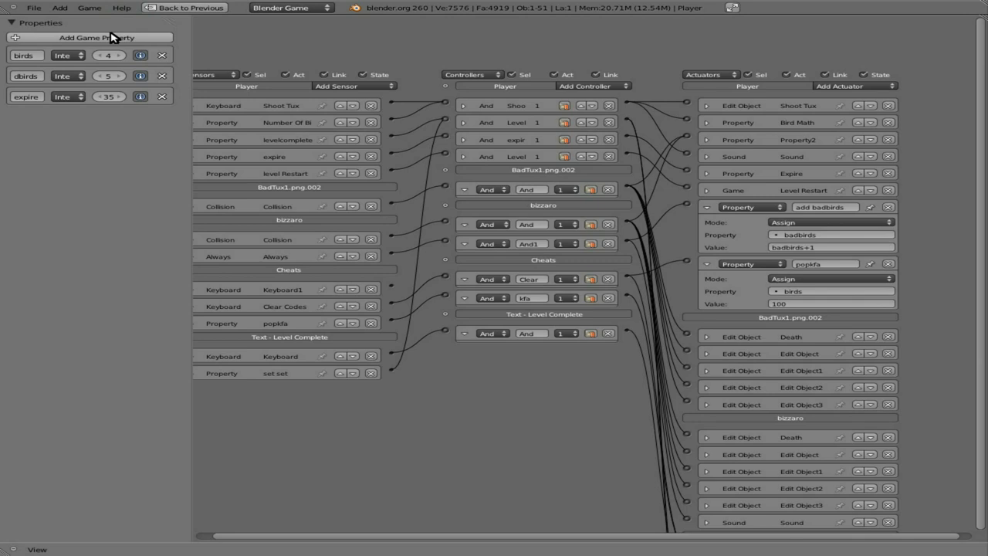
# - Add a game property 'score' of type Integer to the Player
pyautogui.click(97, 37)
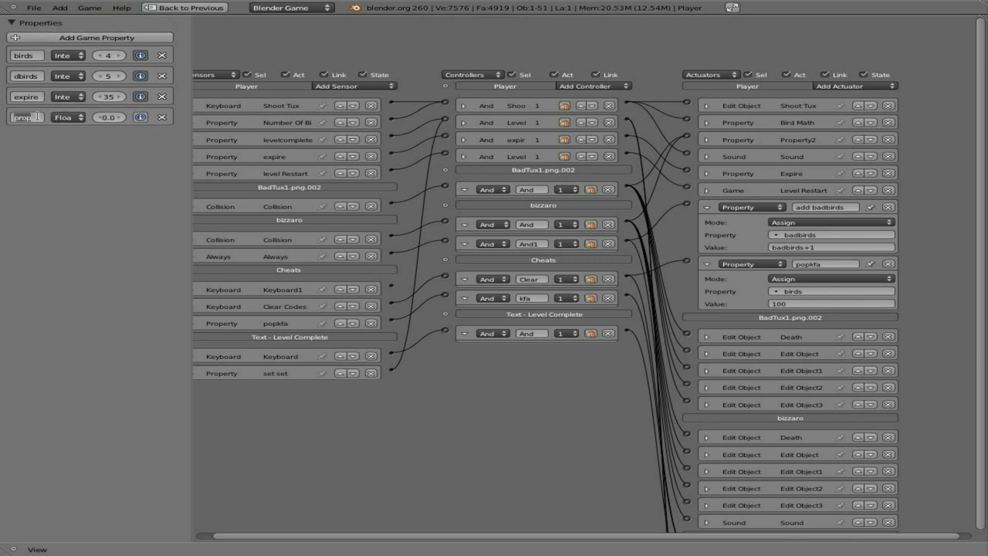
pyautogui.write('score')
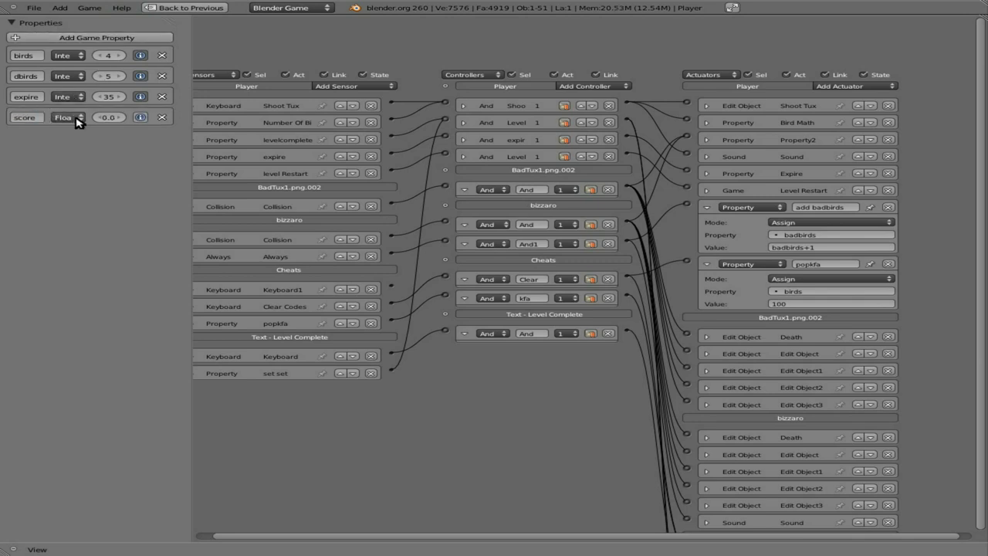
pyautogui.click(66, 117)
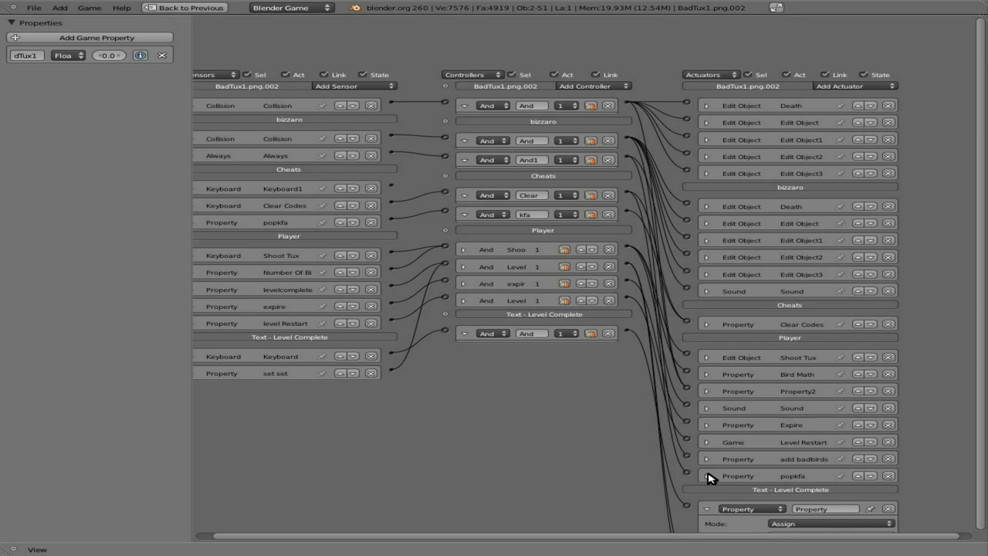
pyautogui.moveTo(807, 338)
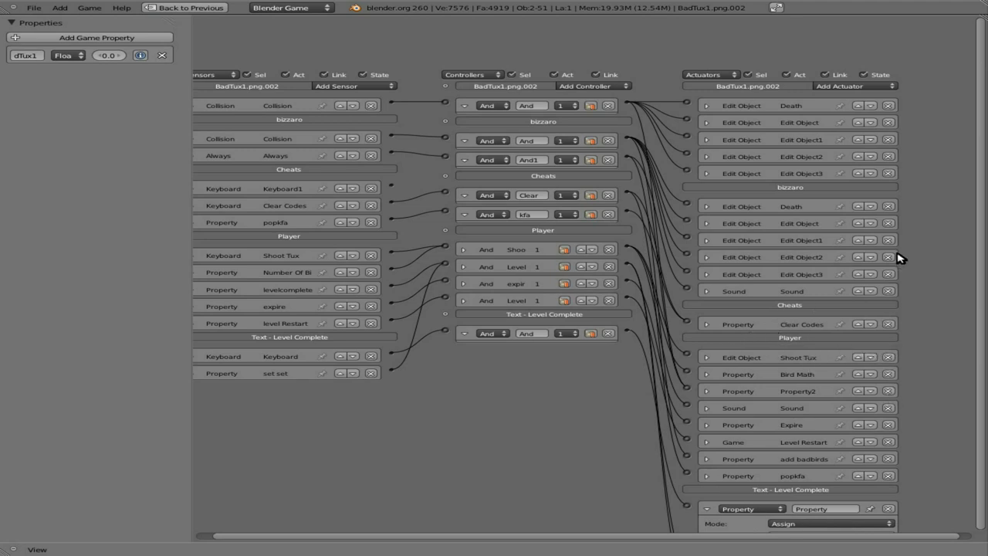
pyautogui.moveTo(827, 346)
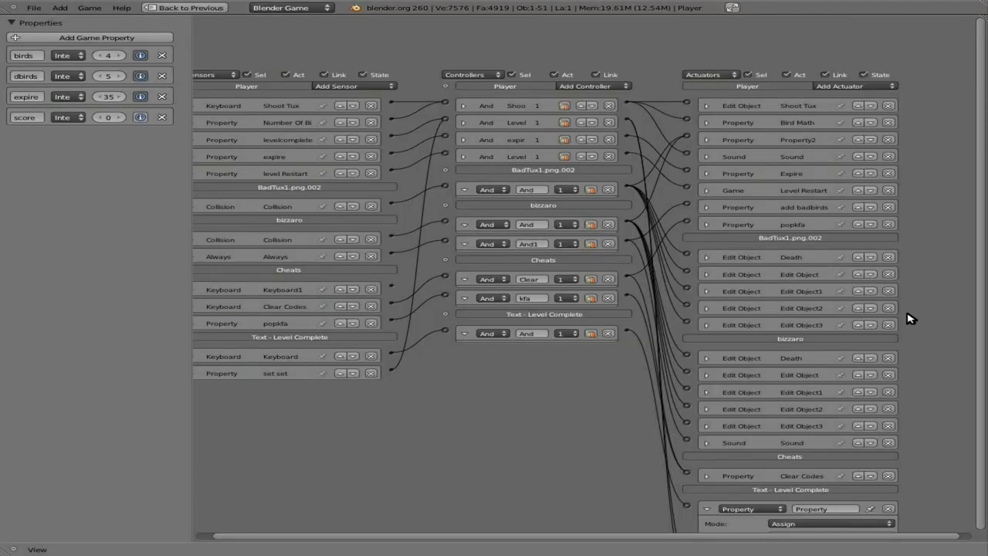
# - Point the Property actuator at score and assign the value score+500
pyautogui.click(852, 86)
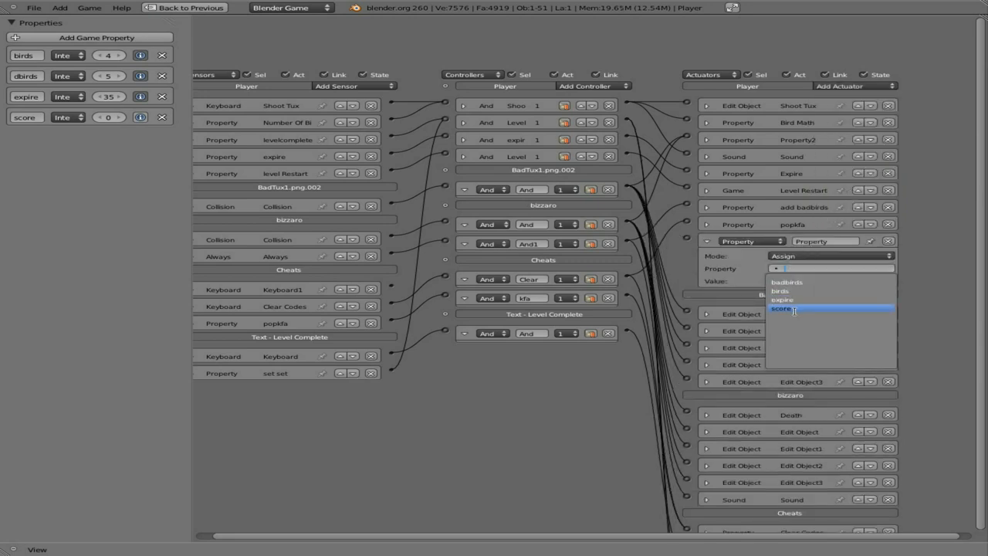
pyautogui.click(784, 308)
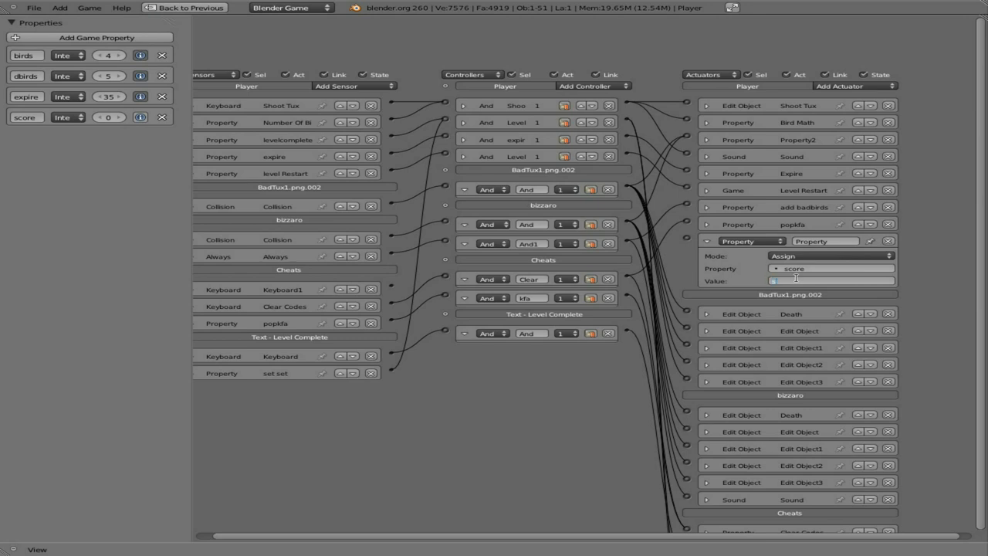
pyautogui.write('score+500')
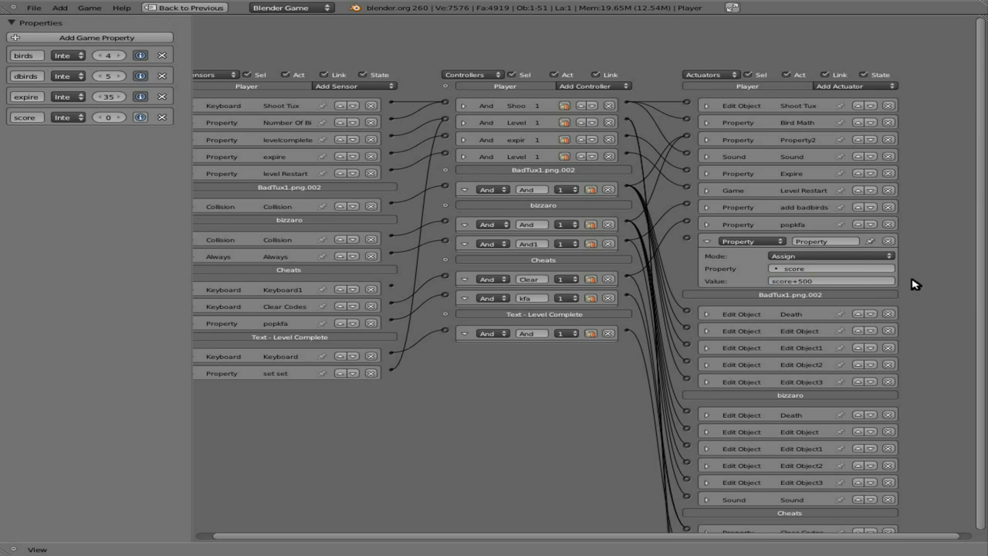
pyautogui.moveTo(948, 276)
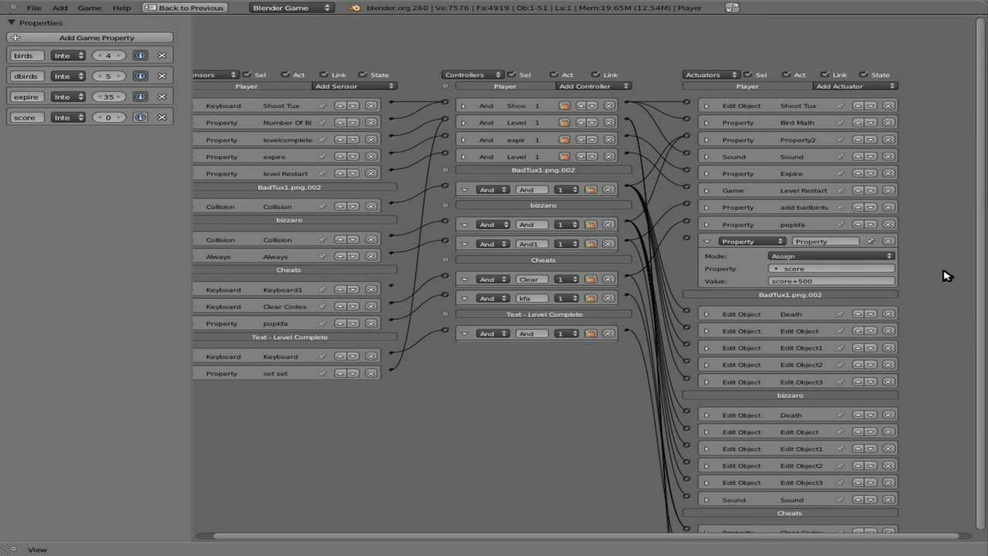
pyautogui.moveTo(627, 111)
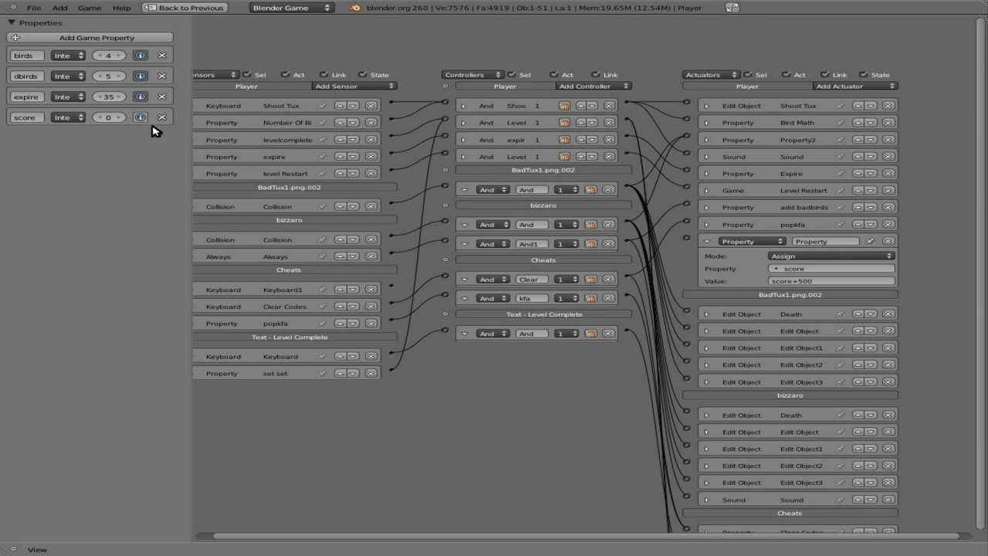
pyautogui.moveTo(141, 74)
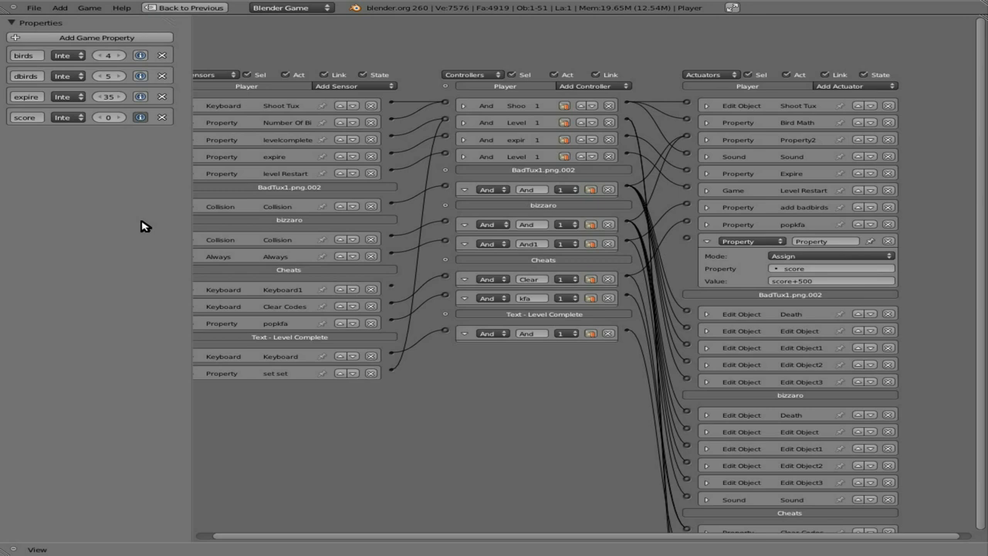
pyautogui.moveTo(515, 407)
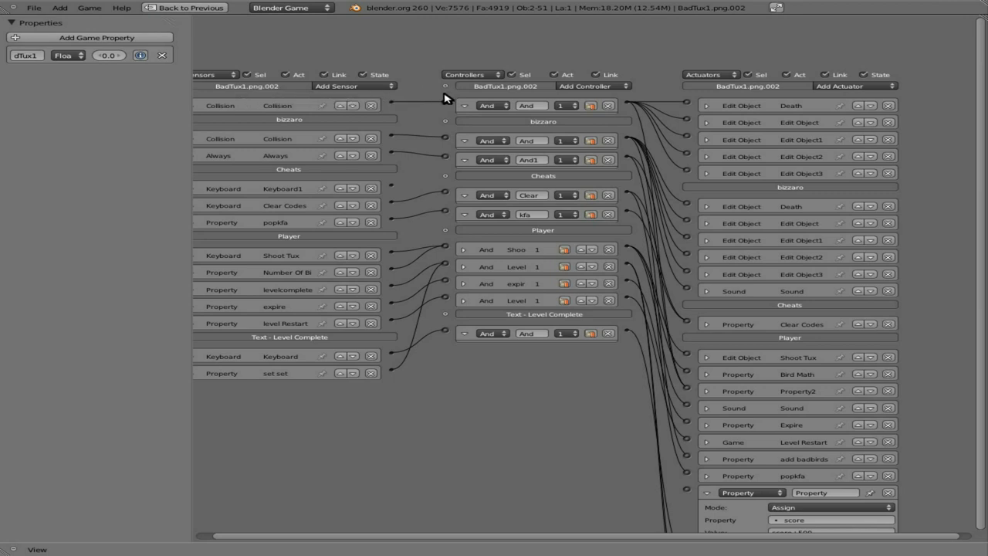
pyautogui.moveTo(627, 214)
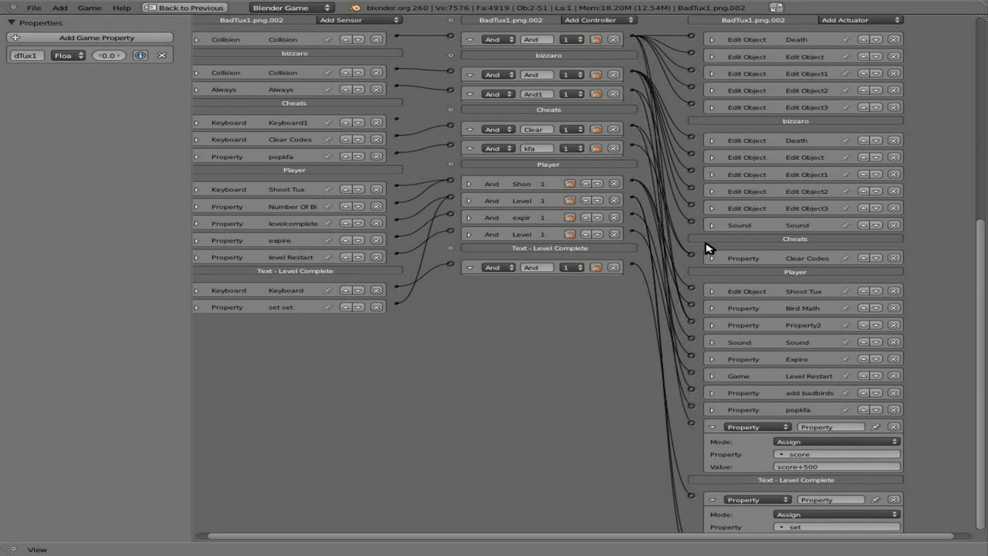
pyautogui.moveTo(440, 327)
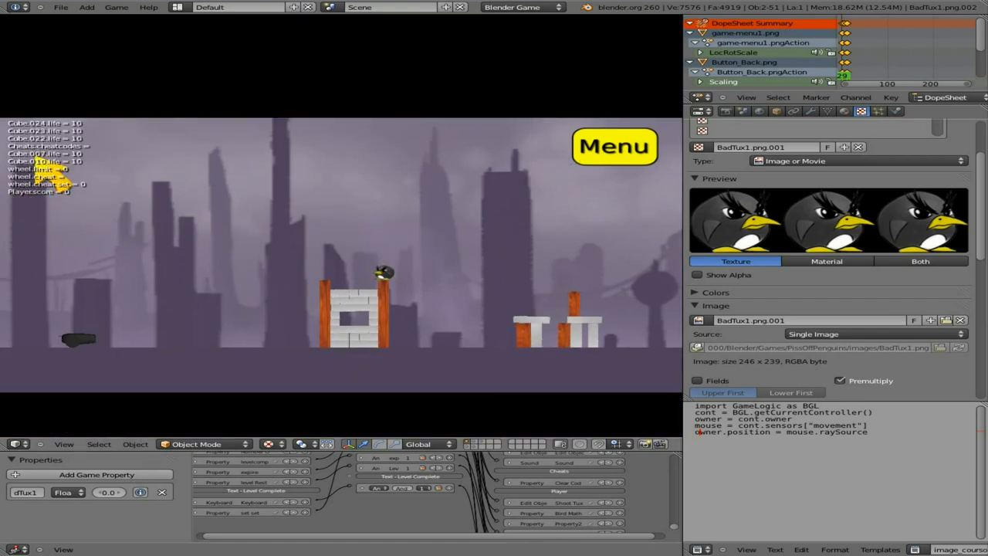
pyautogui.moveTo(37, 212)
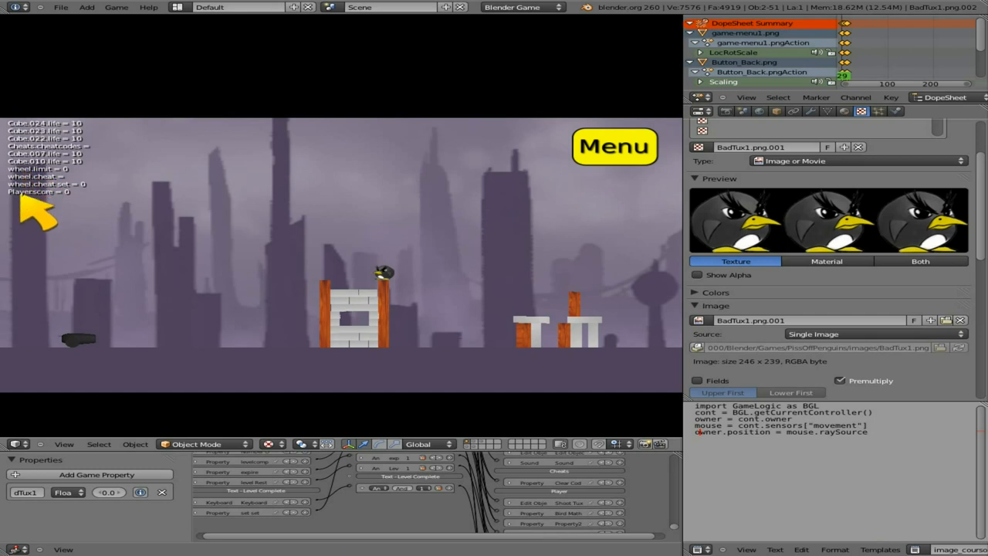
pyautogui.moveTo(440, 212)
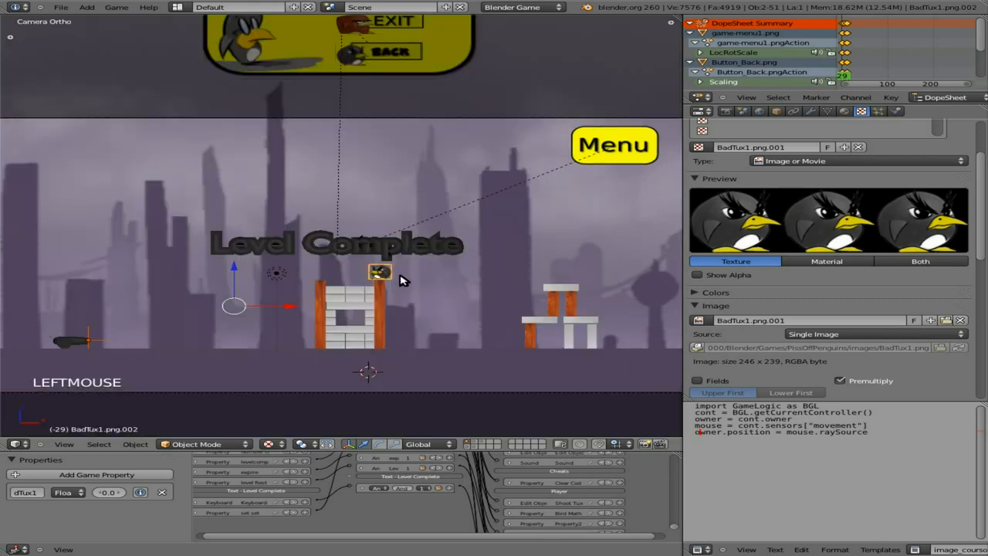
# - Select a bird on the tower before running the game
pyautogui.rightClick(380, 272)
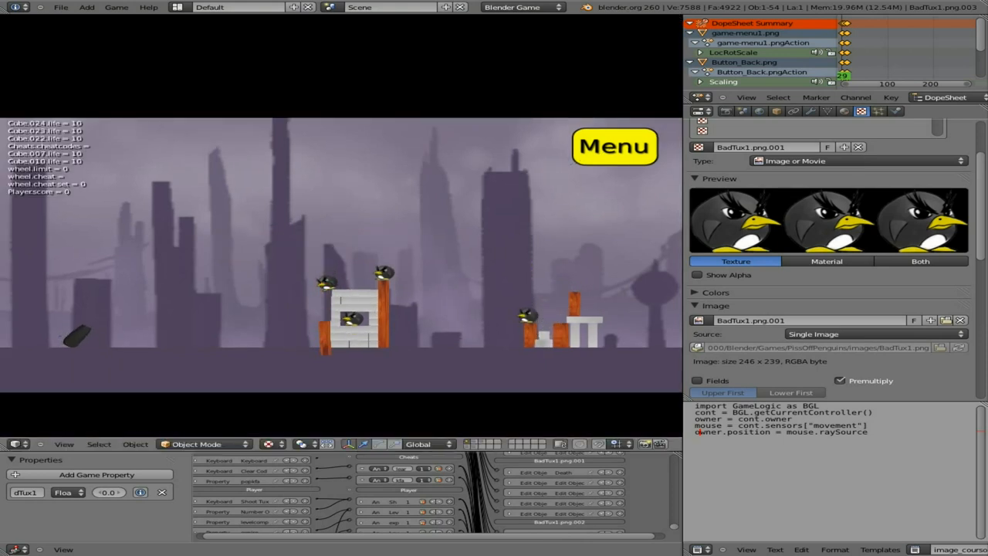
pyautogui.moveTo(409, 205)
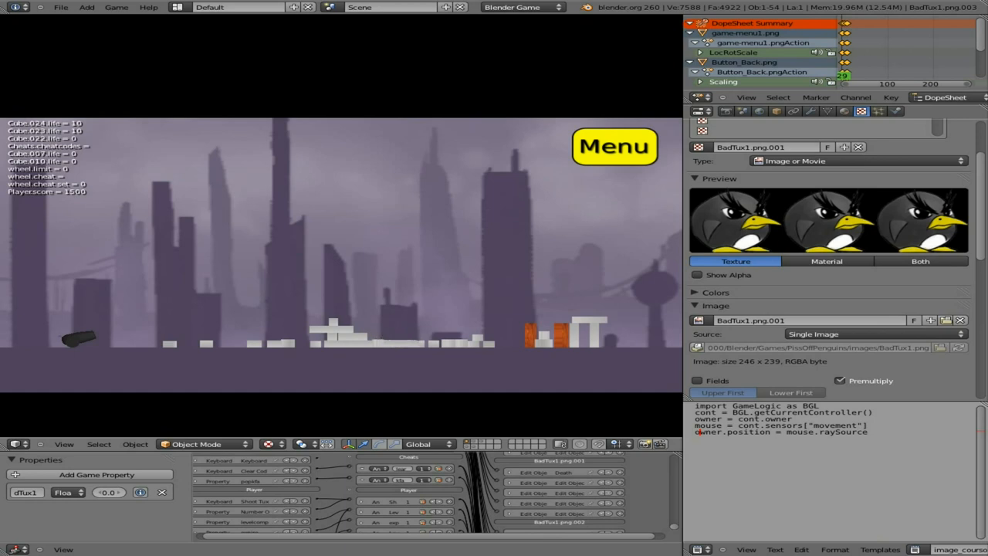
# - Fire the cannon at the remaining birds to raise the Player score
pyautogui.click(615, 146)
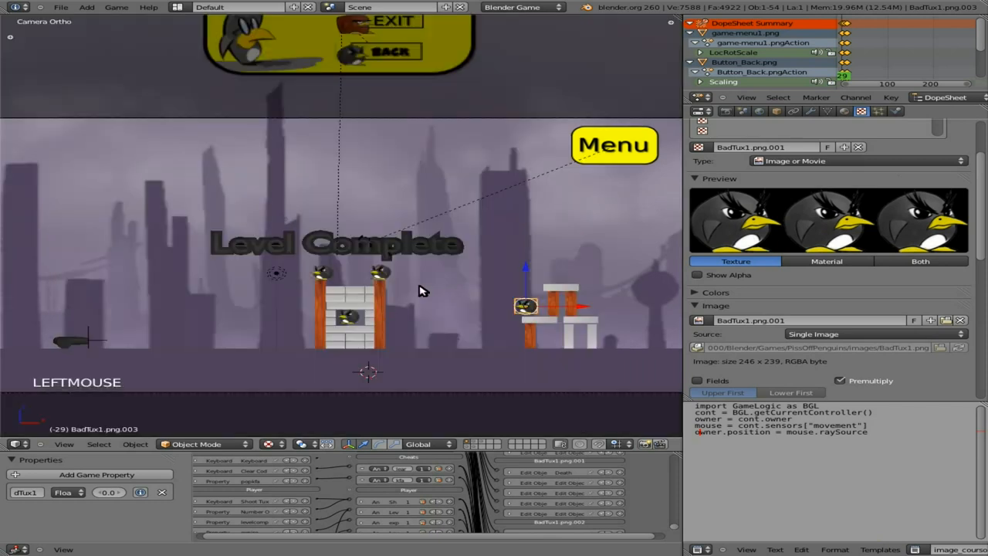
# - Start the game engine again for another scoring test
pyautogui.press('ctrl+s')
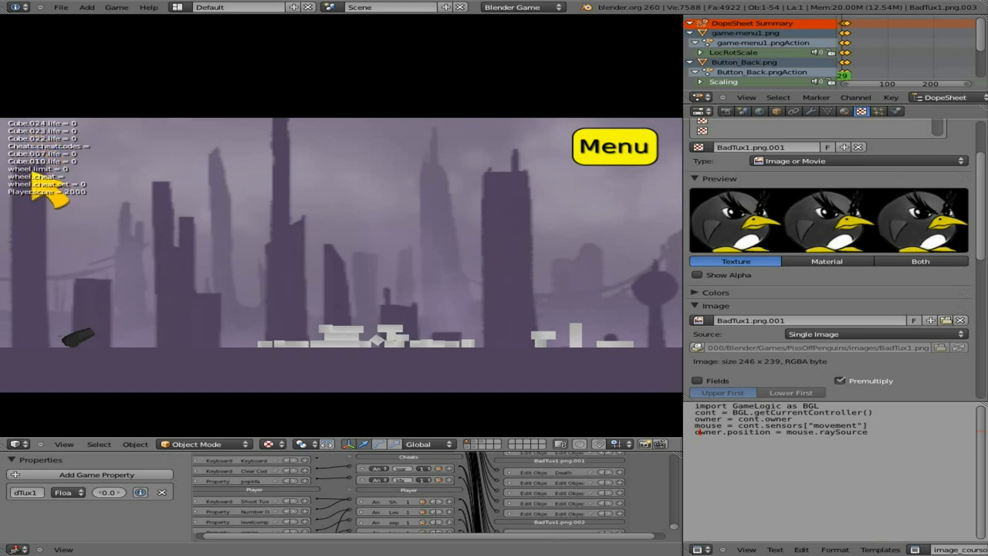
pyautogui.moveTo(89, 216)
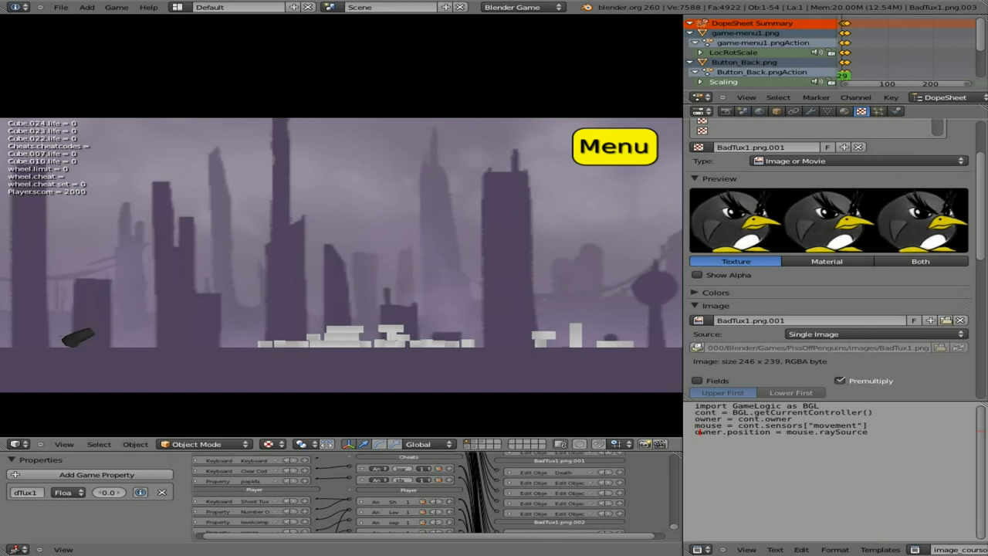
pyautogui.moveTo(440, 231)
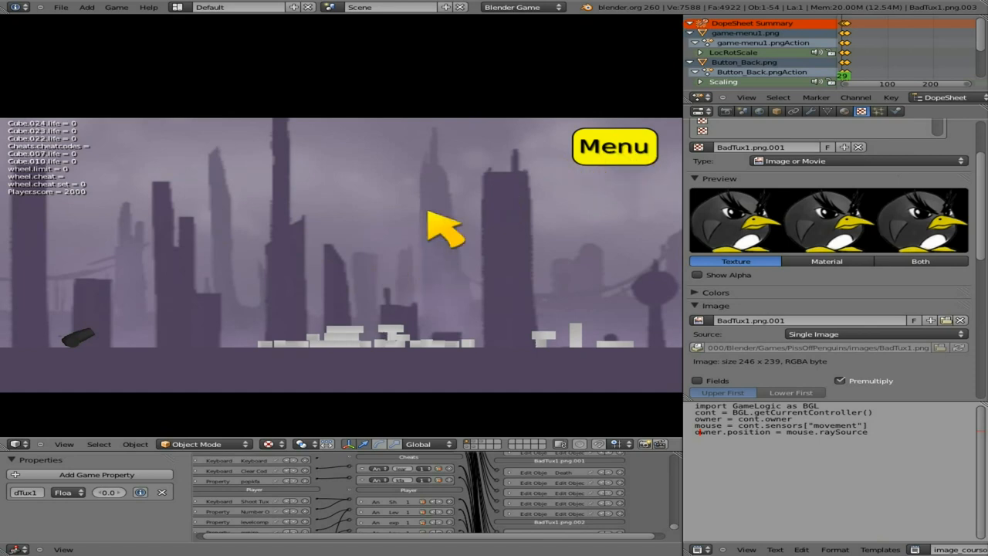
pyautogui.moveTo(70, 185)
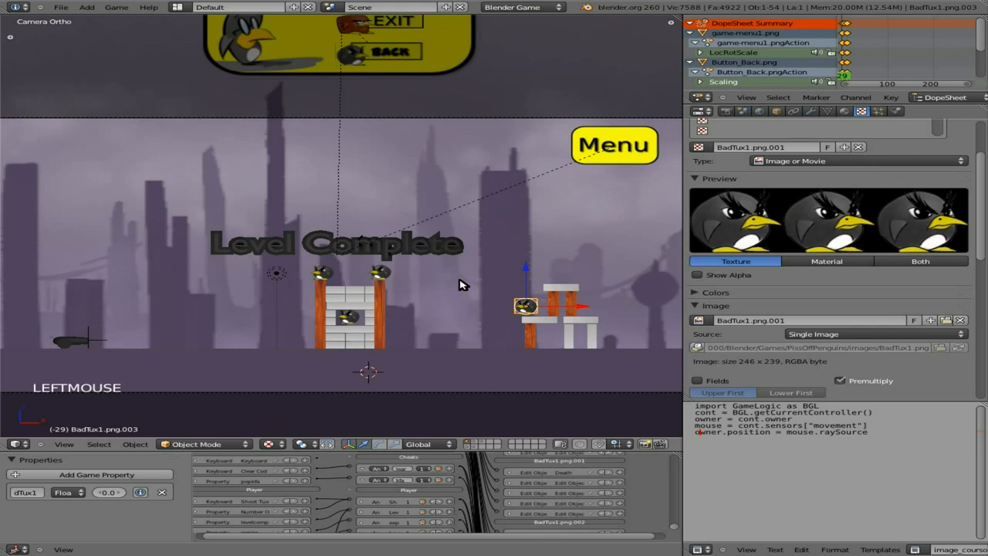
# - Save the blend file after the 2000-point test run
pyautogui.press('ctrl+s')
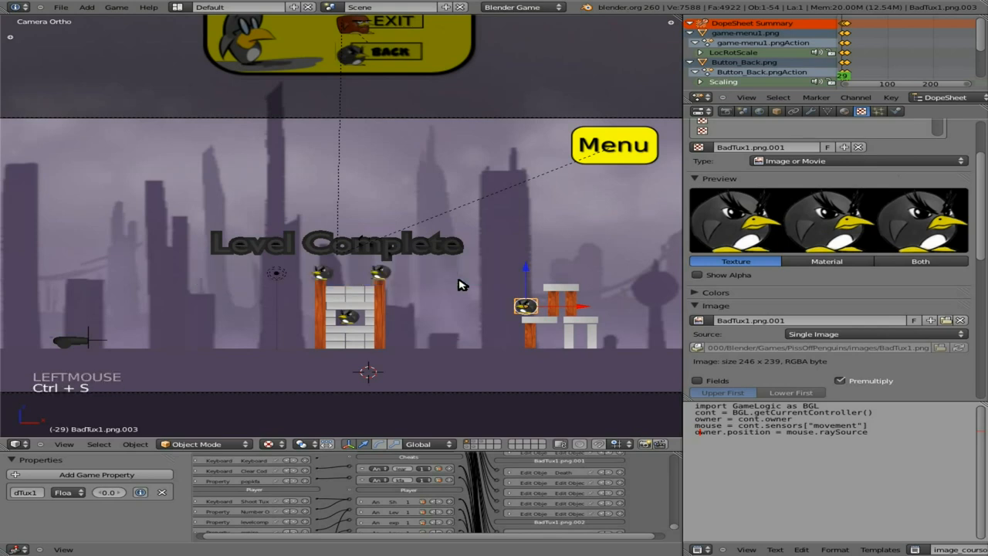